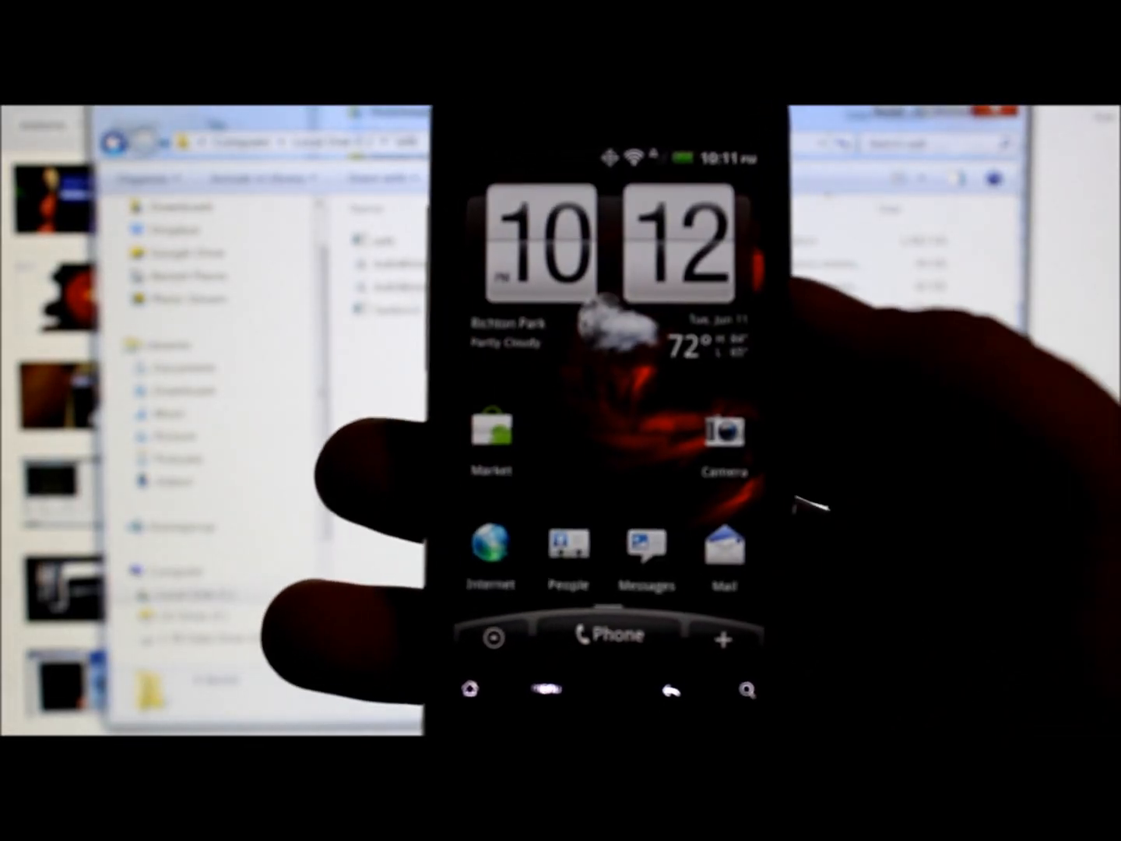
Show the phone's About phone > Software information page (Android 2.3.4, baseband, kernel, build)
{"action": "left_click", "coordinate": [723, 543]}
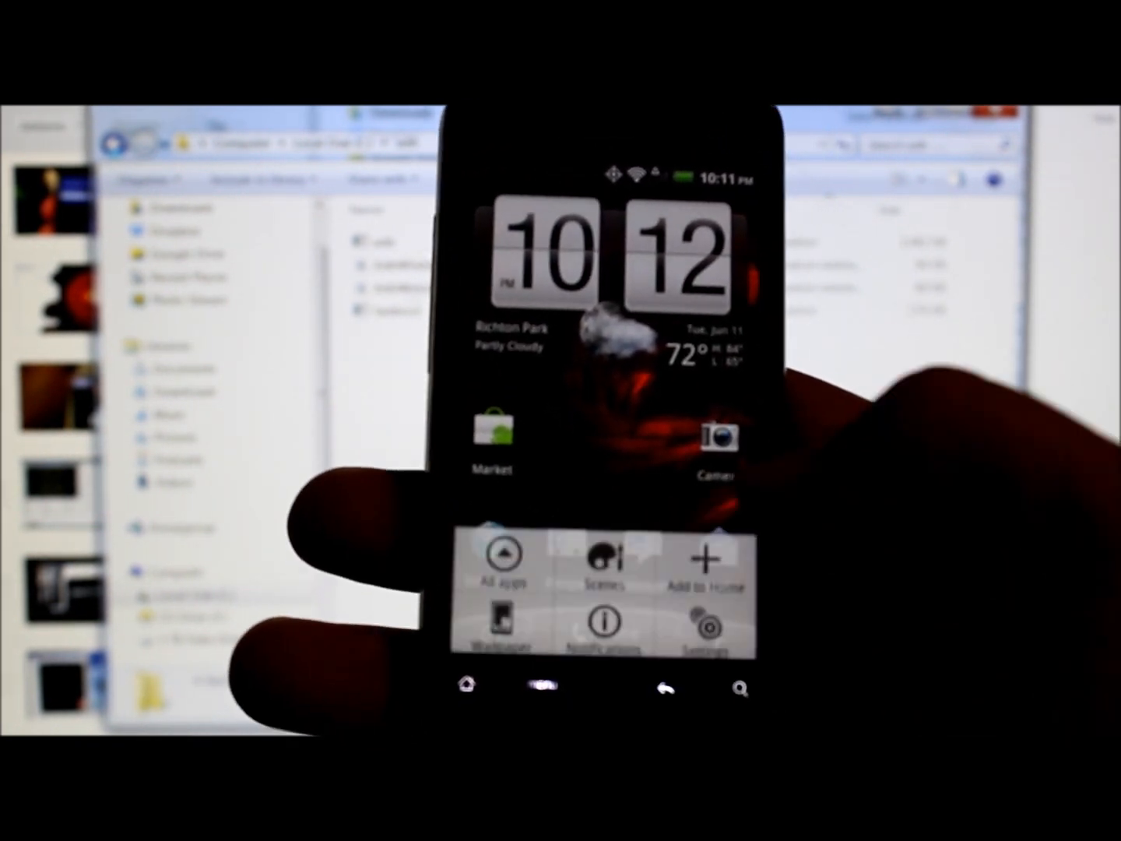
{"action": "left_click", "coordinate": [688, 623]}
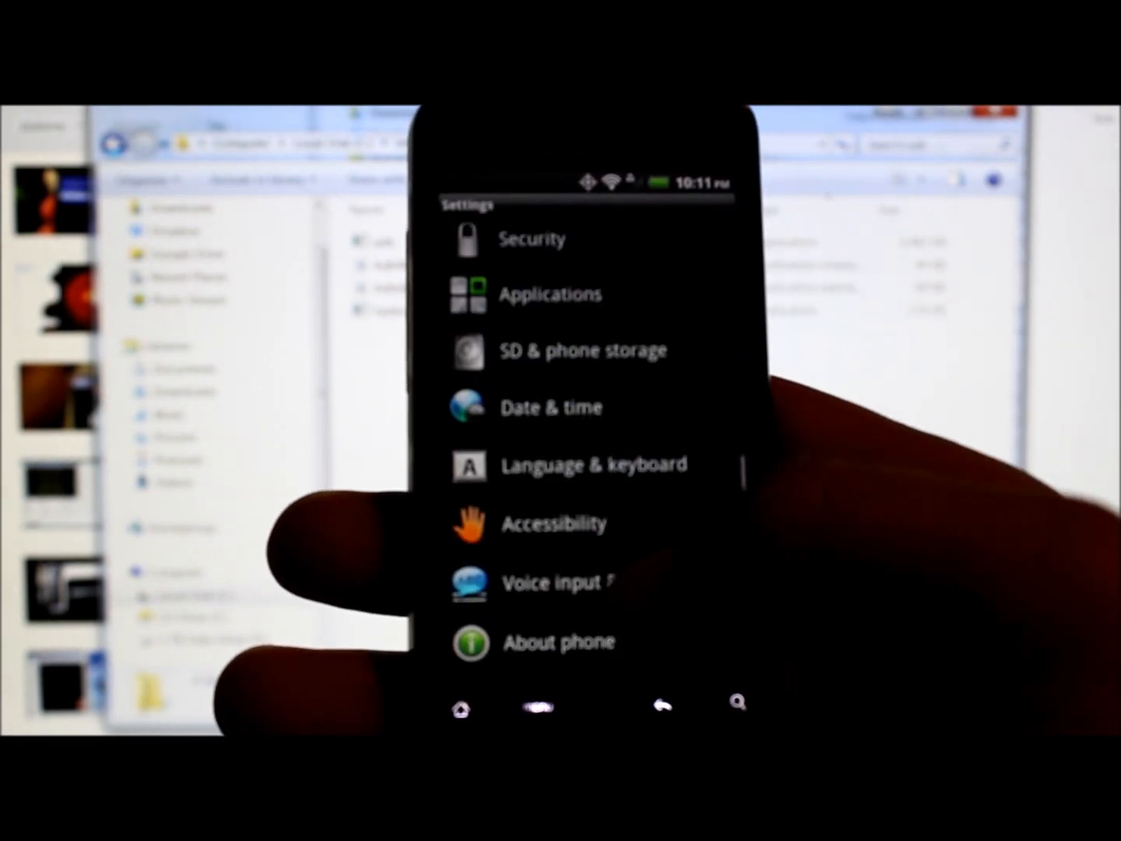
{"action": "left_click", "coordinate": [558, 642]}
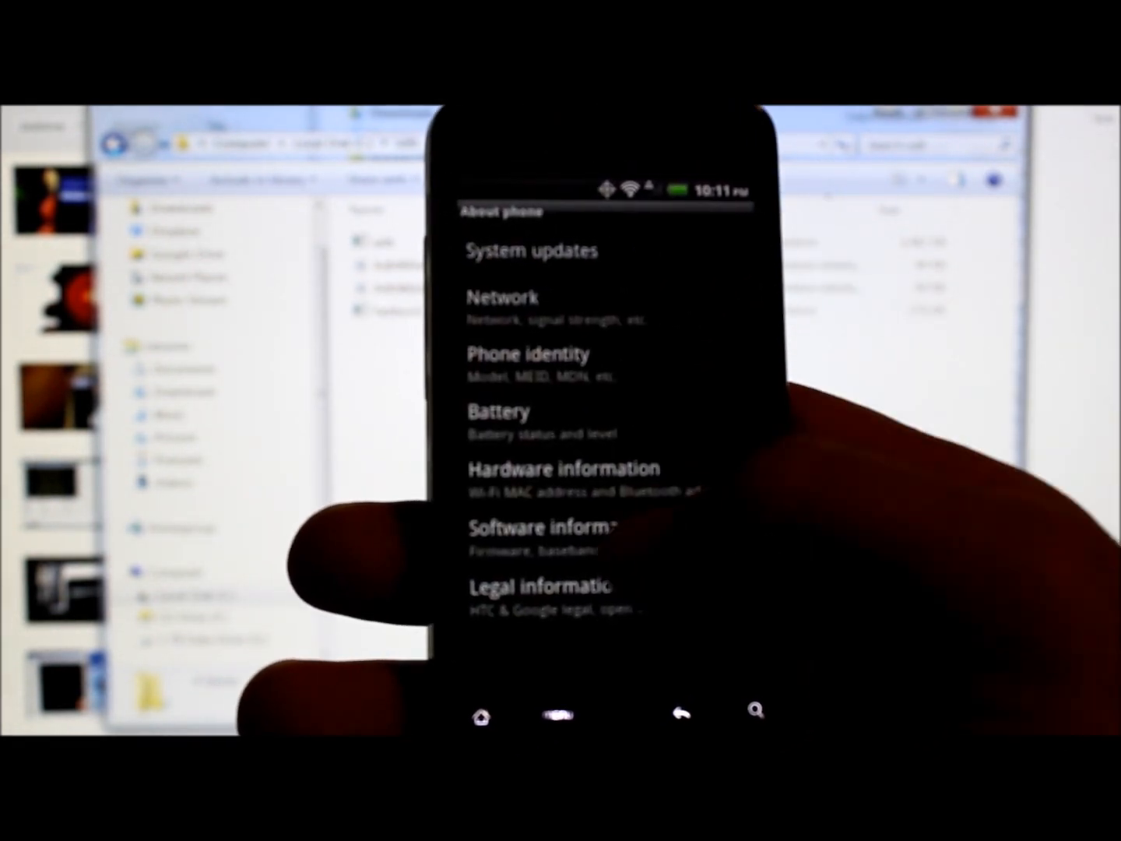
{"action": "left_click", "coordinate": [540, 535]}
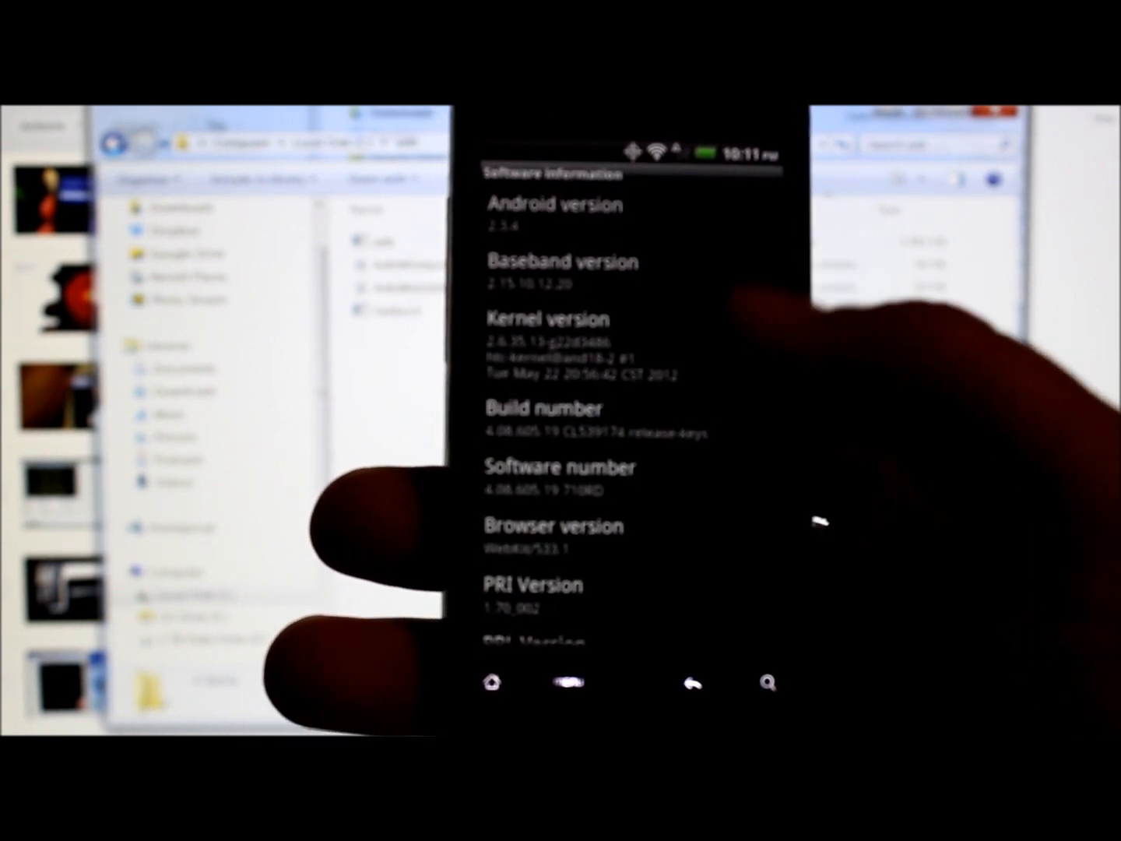
{"action": "scroll", "scroll_direction": "down", "scroll_amount": 3}
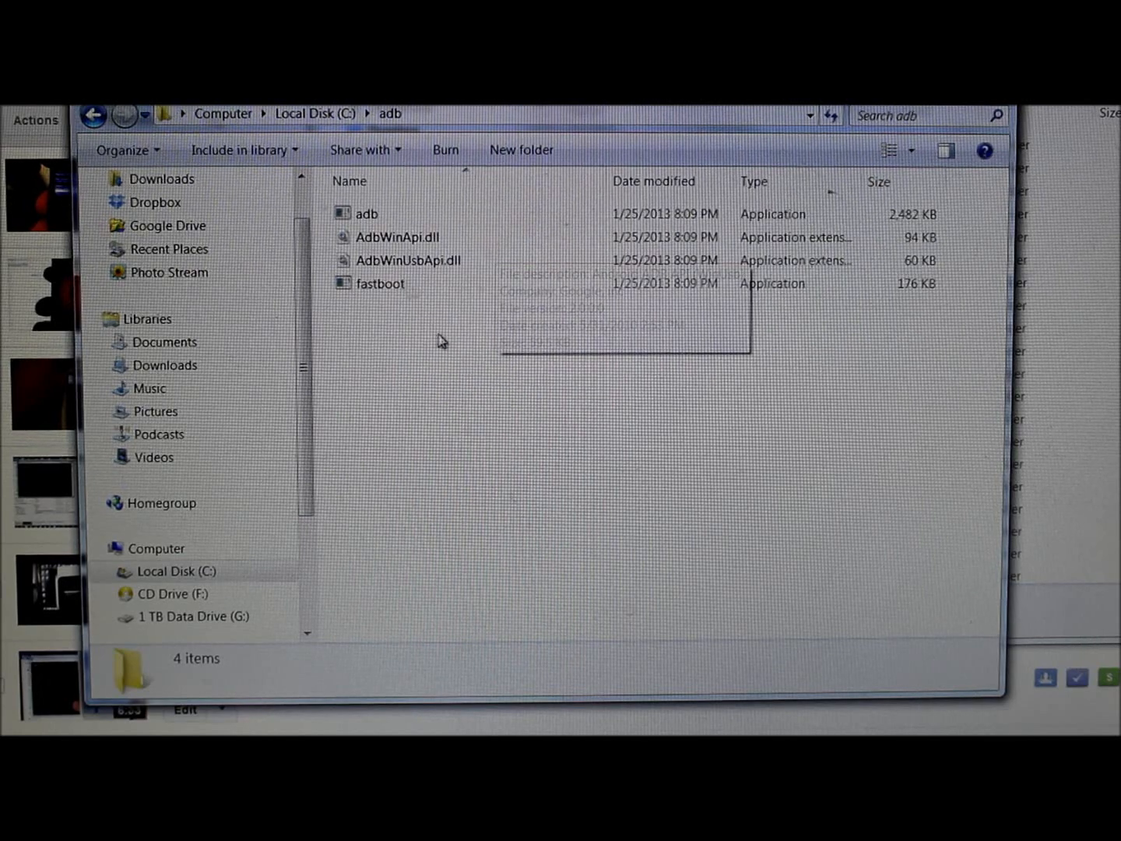
{"action": "mouse_move", "coordinate": [397, 264]}
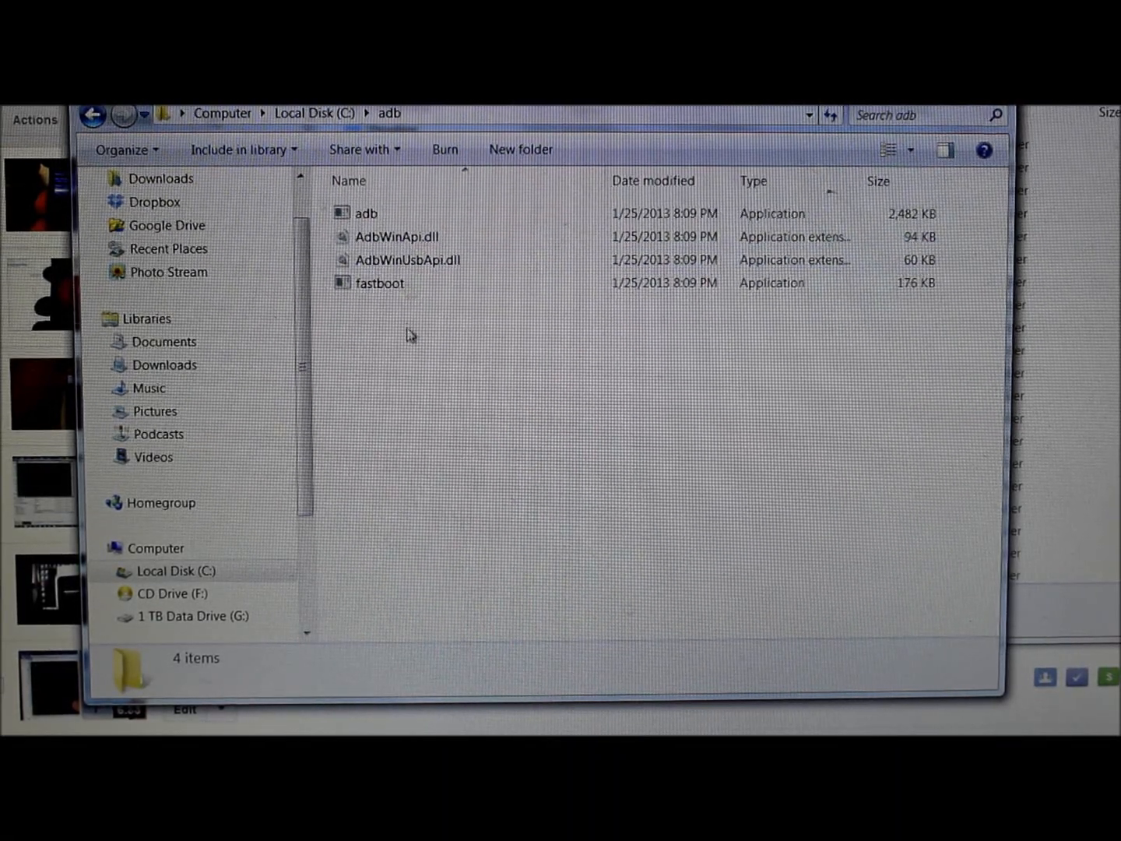
Open a command window in the C:\adb folder from Explorer's context menu
{"action": "right_click", "coordinate": [409, 335]}
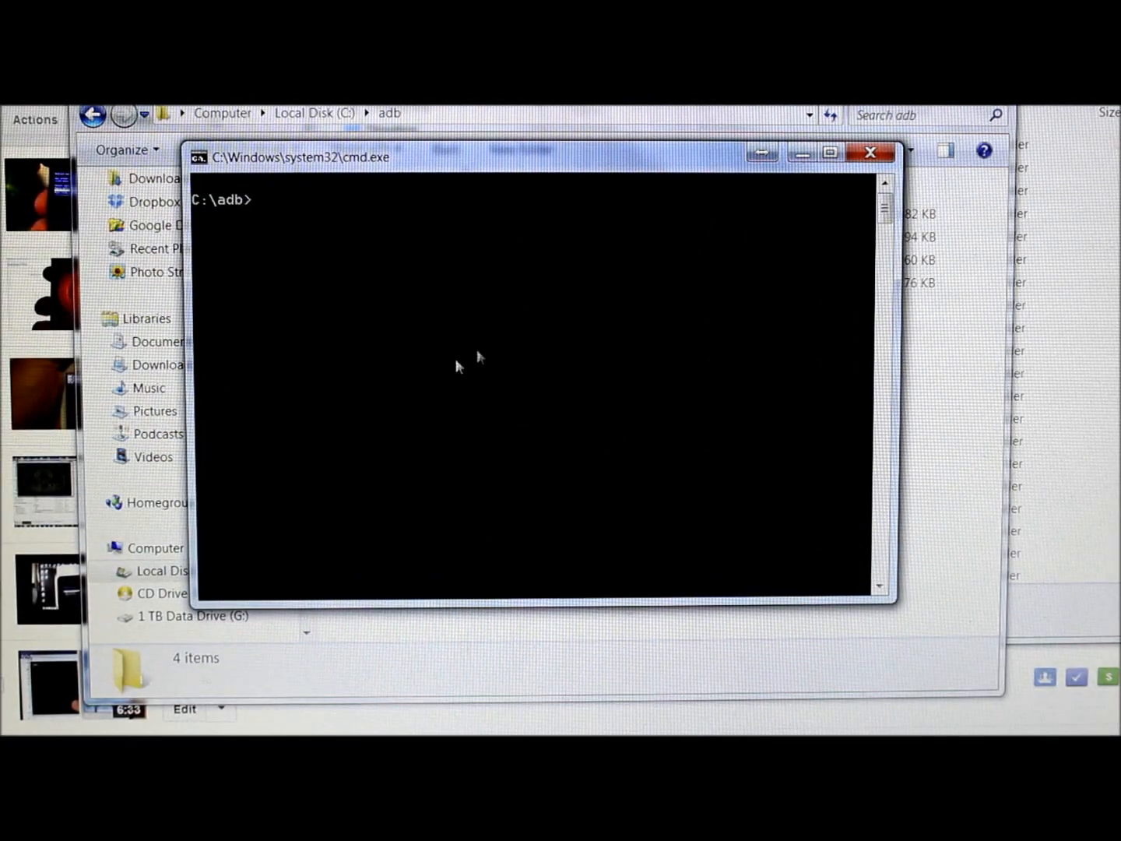
{"action": "mouse_move", "coordinate": [324, 253]}
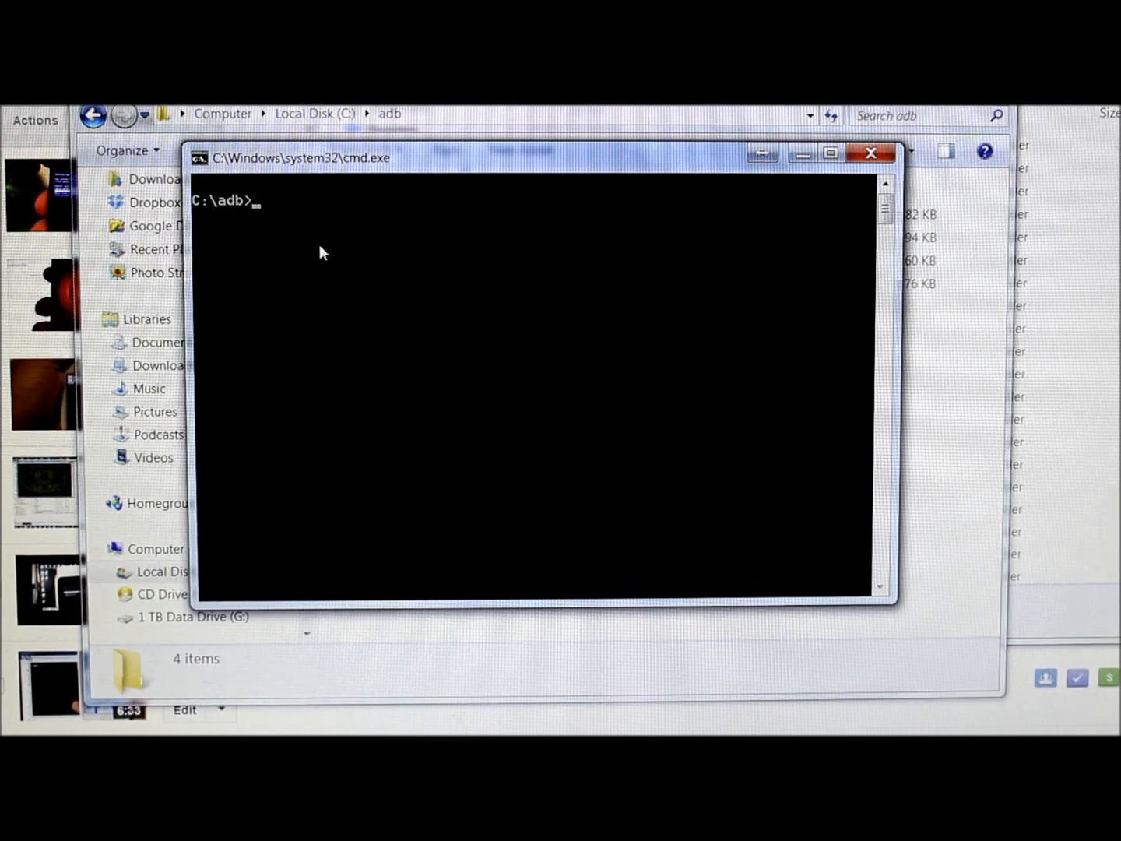
Run fastboot devices at C:\adb to confirm the phone is listed in fastboot mode
{"action": "type", "text": "fastboot devices"}
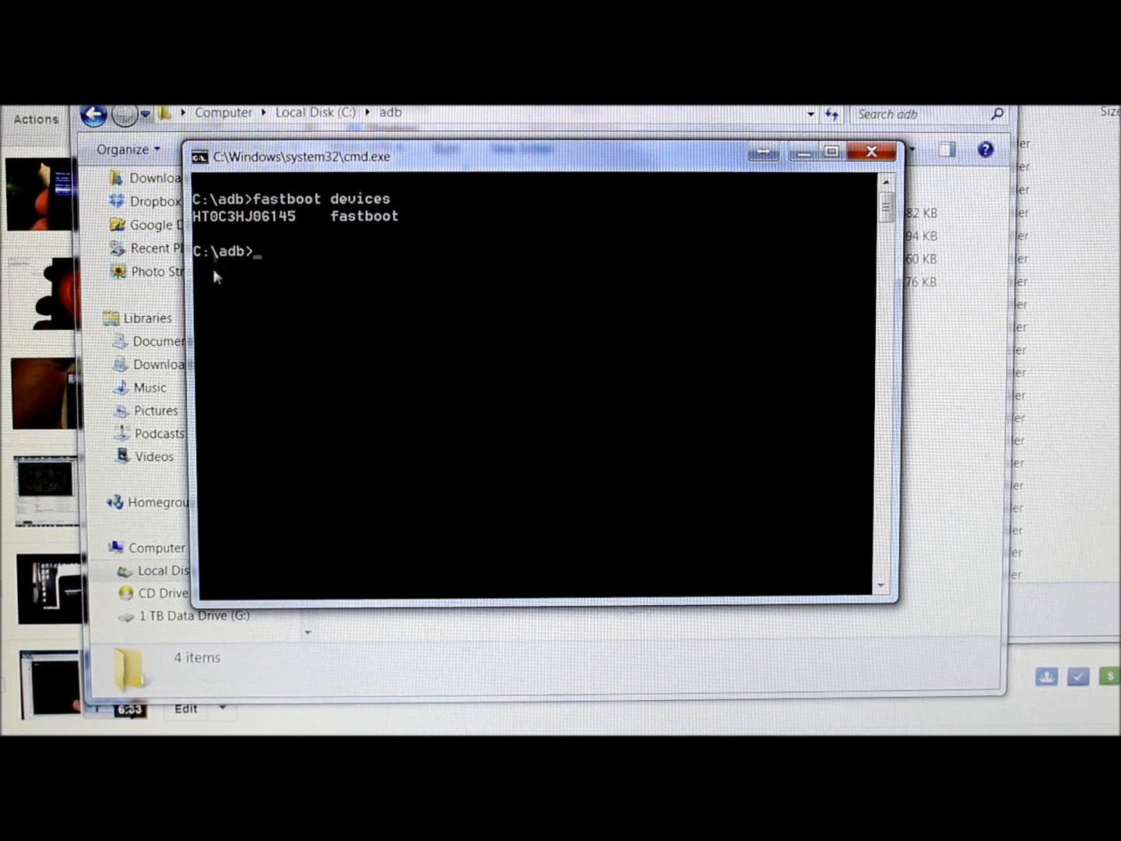
{"action": "mouse_move", "coordinate": [263, 253]}
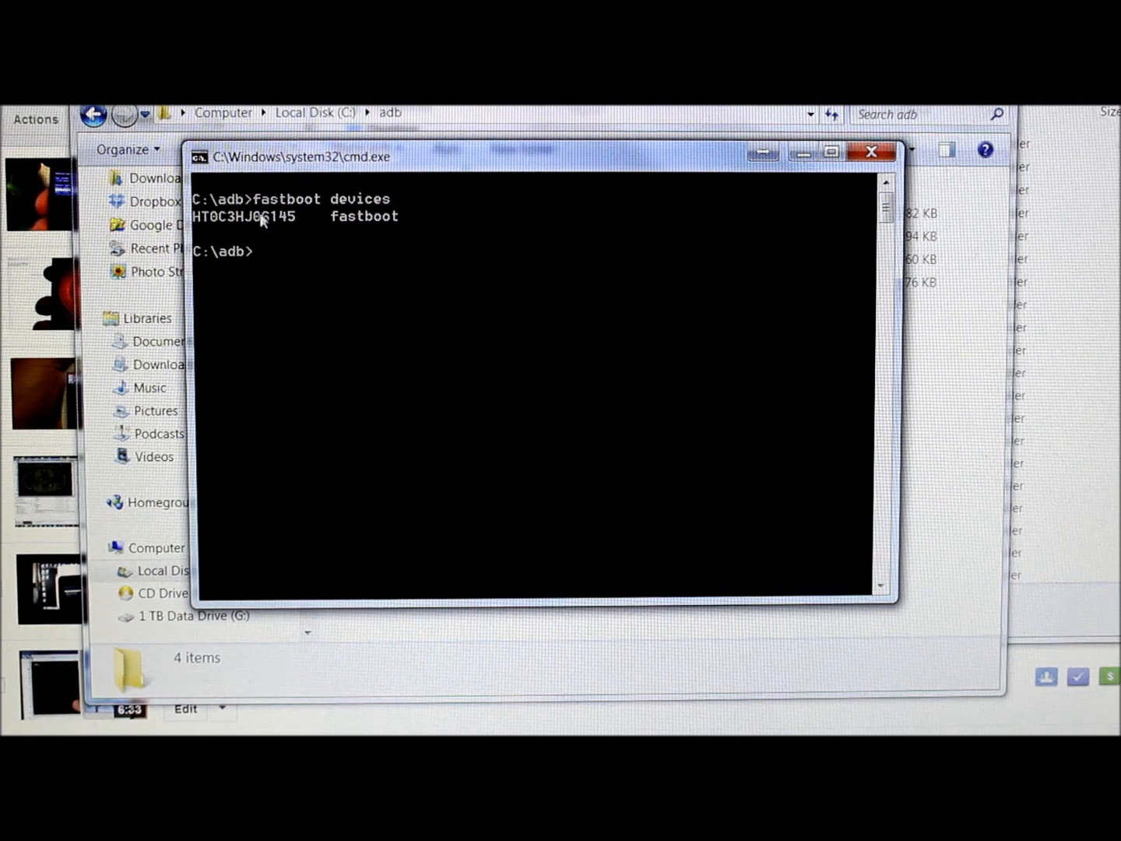
{"action": "left_click", "coordinate": [870, 151]}
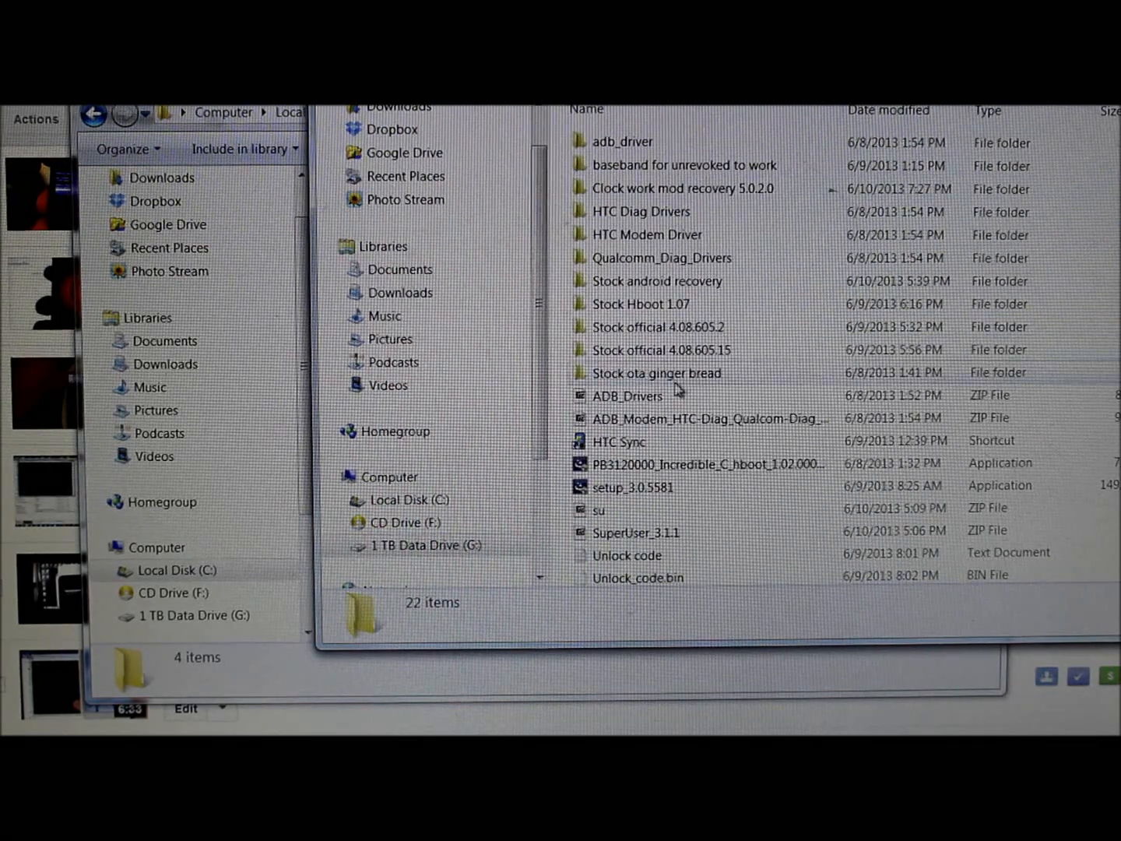
Paste recovery-clockwork-5.0.2.0-inc.img into C:\adb and rename it to recovery
{"action": "double_click", "coordinate": [682, 188]}
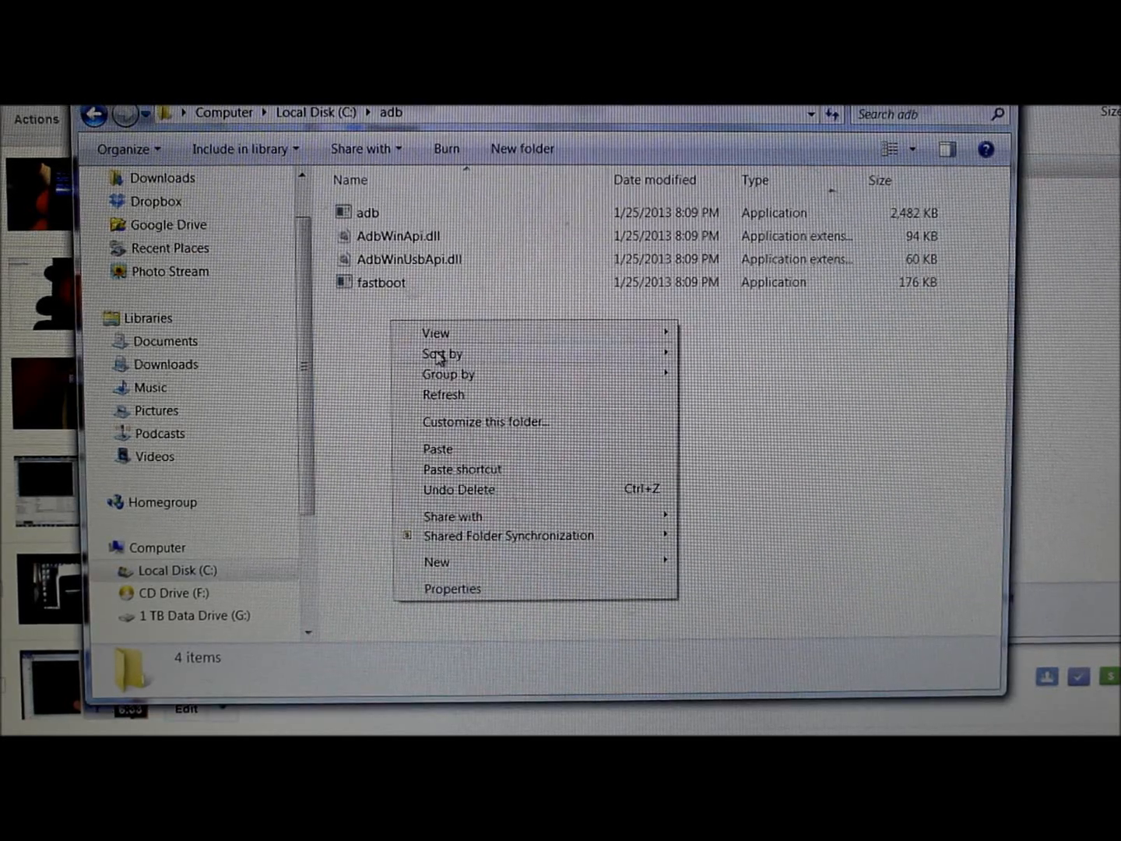
{"action": "left_click", "coordinate": [437, 449]}
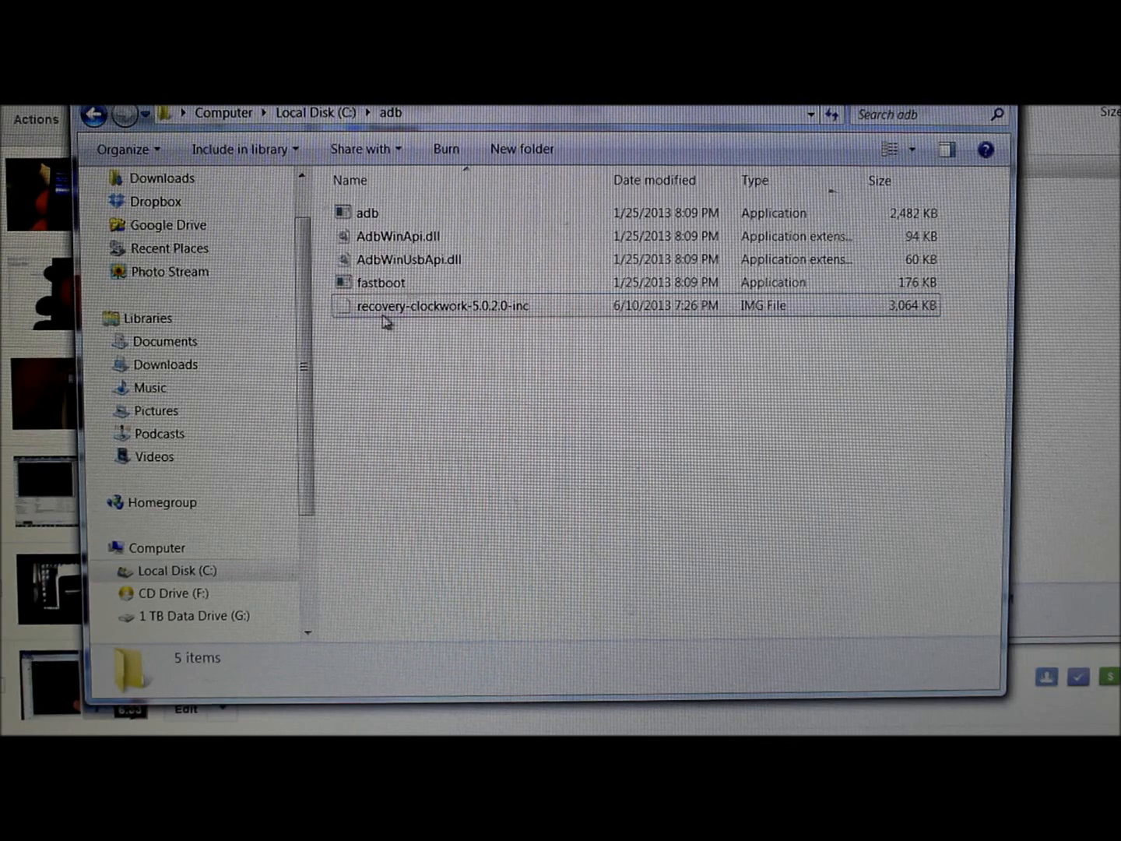
{"action": "right_click", "coordinate": [442, 305]}
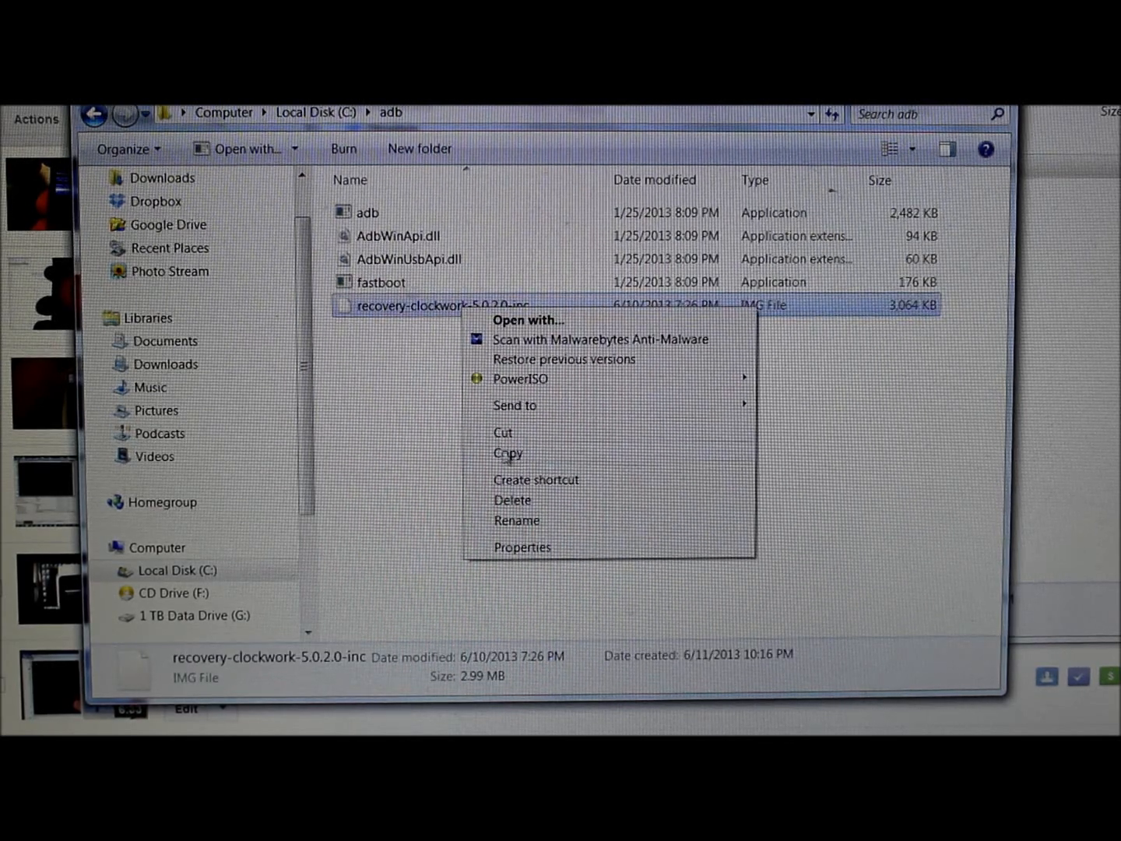
{"action": "left_click", "coordinate": [516, 521]}
{"action": "type", "text": "recove"}
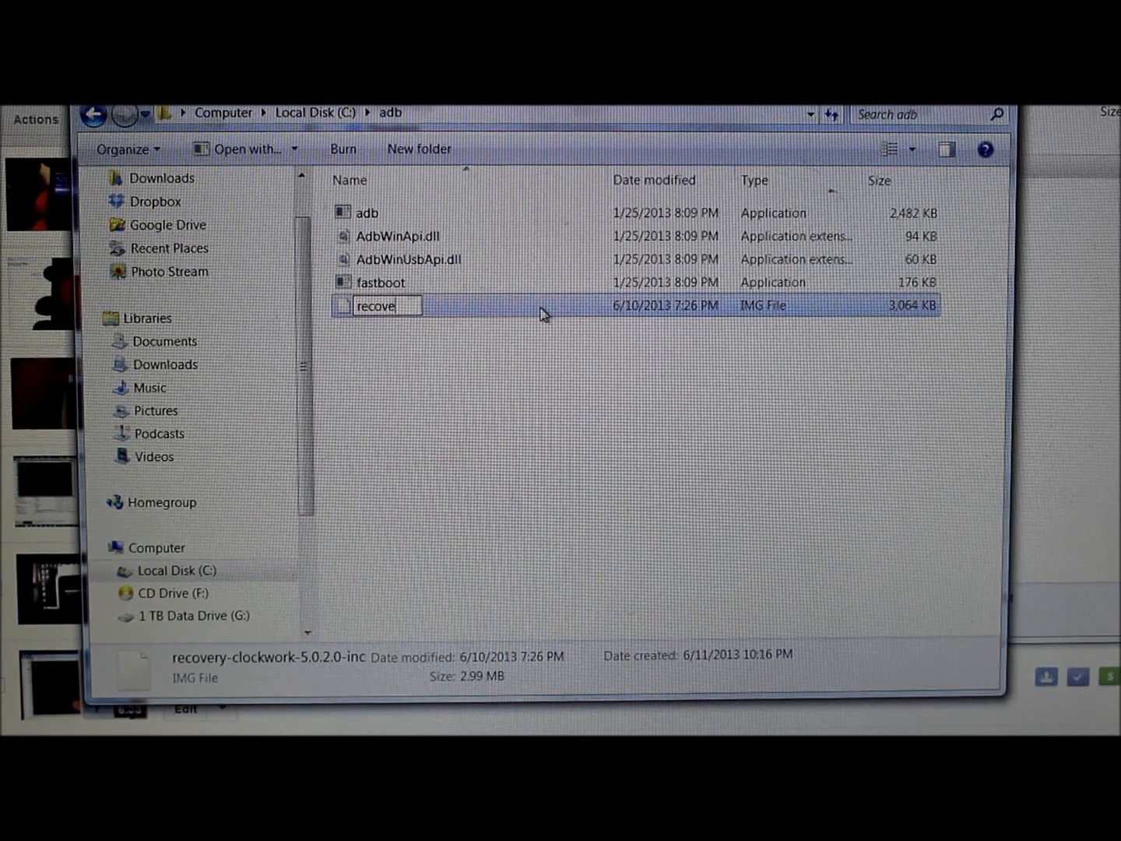
{"action": "type", "text": "ry"}
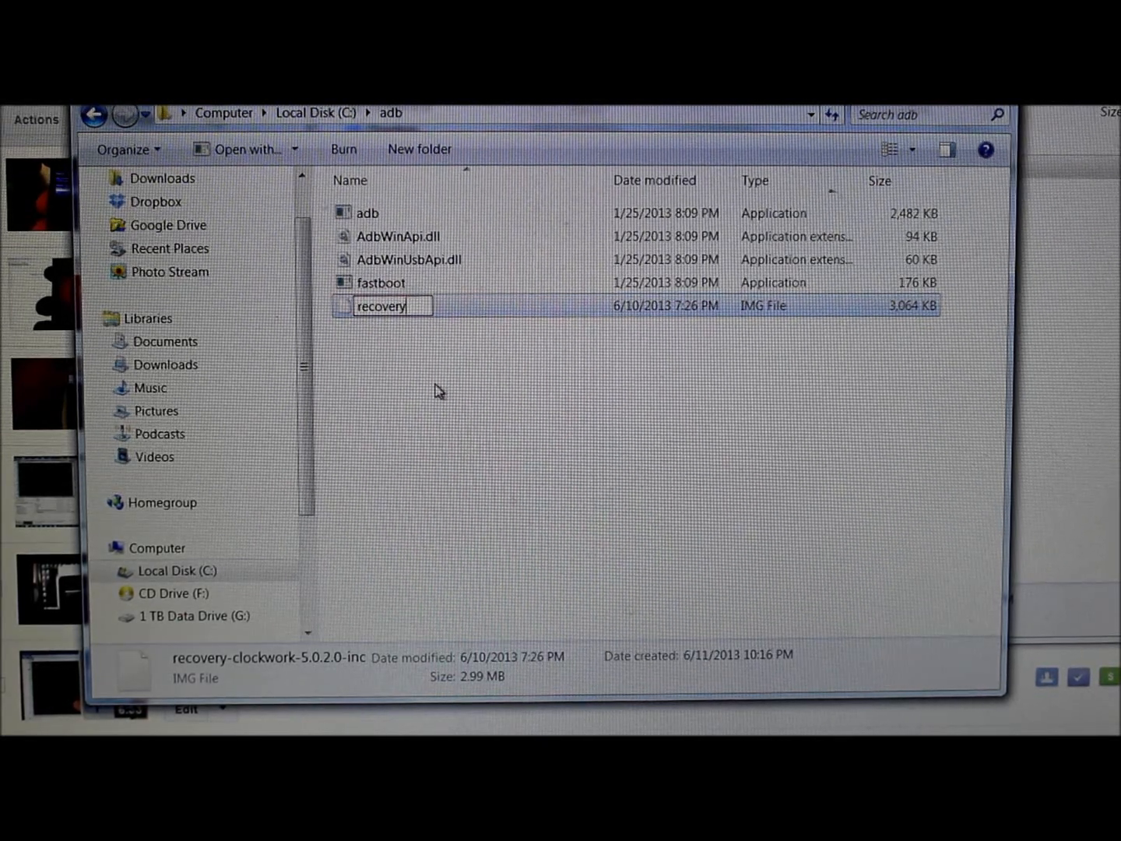
{"action": "key", "text": "Enter"}
{"action": "type", "text": "fastboot devices"}
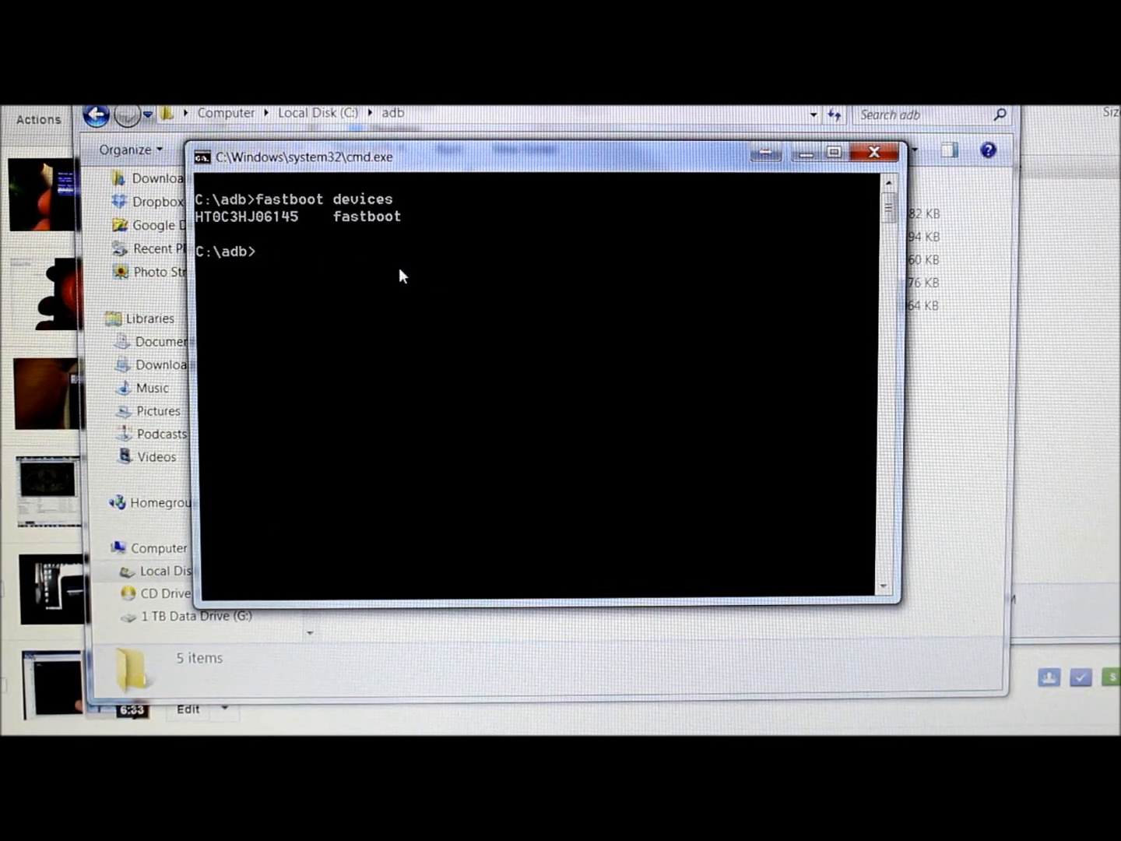
Run fastboot flash recovery recovery.img to send and write the ClockworkMod image
{"action": "type", "text": "fs"}
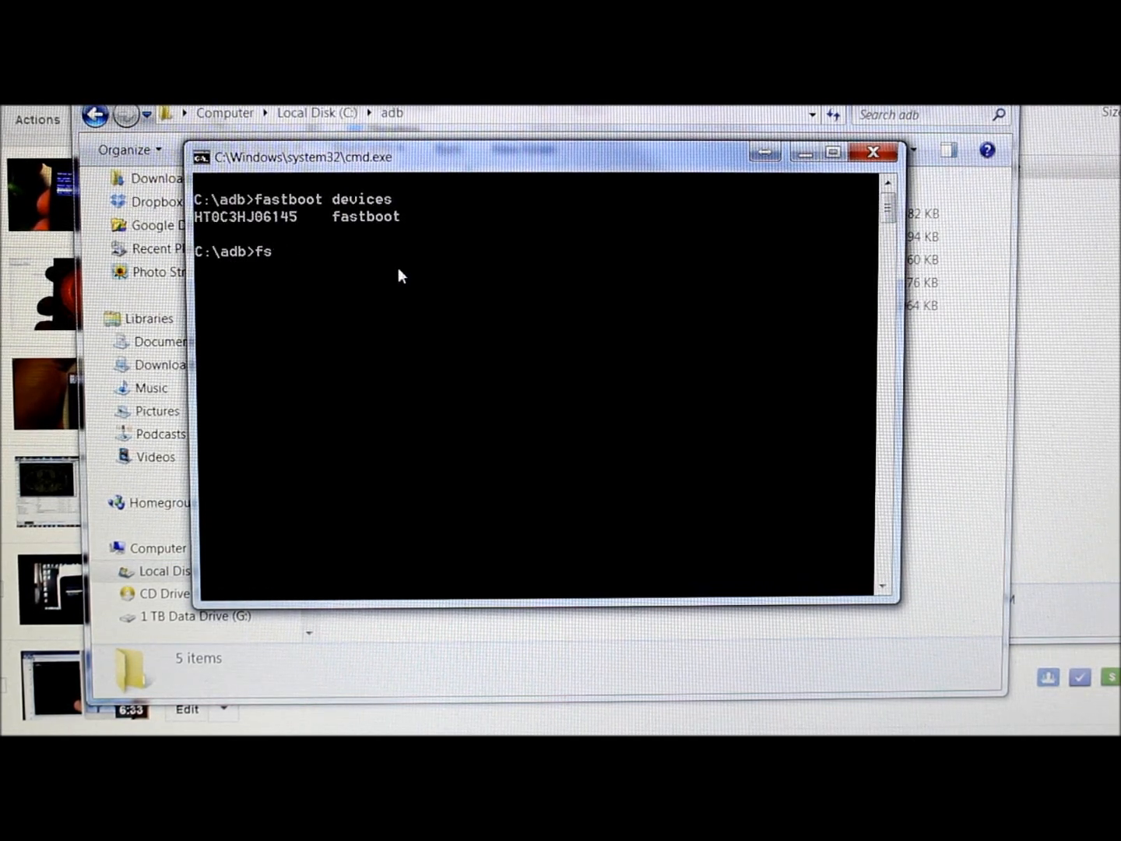
{"action": "type", "text": "astboot"}
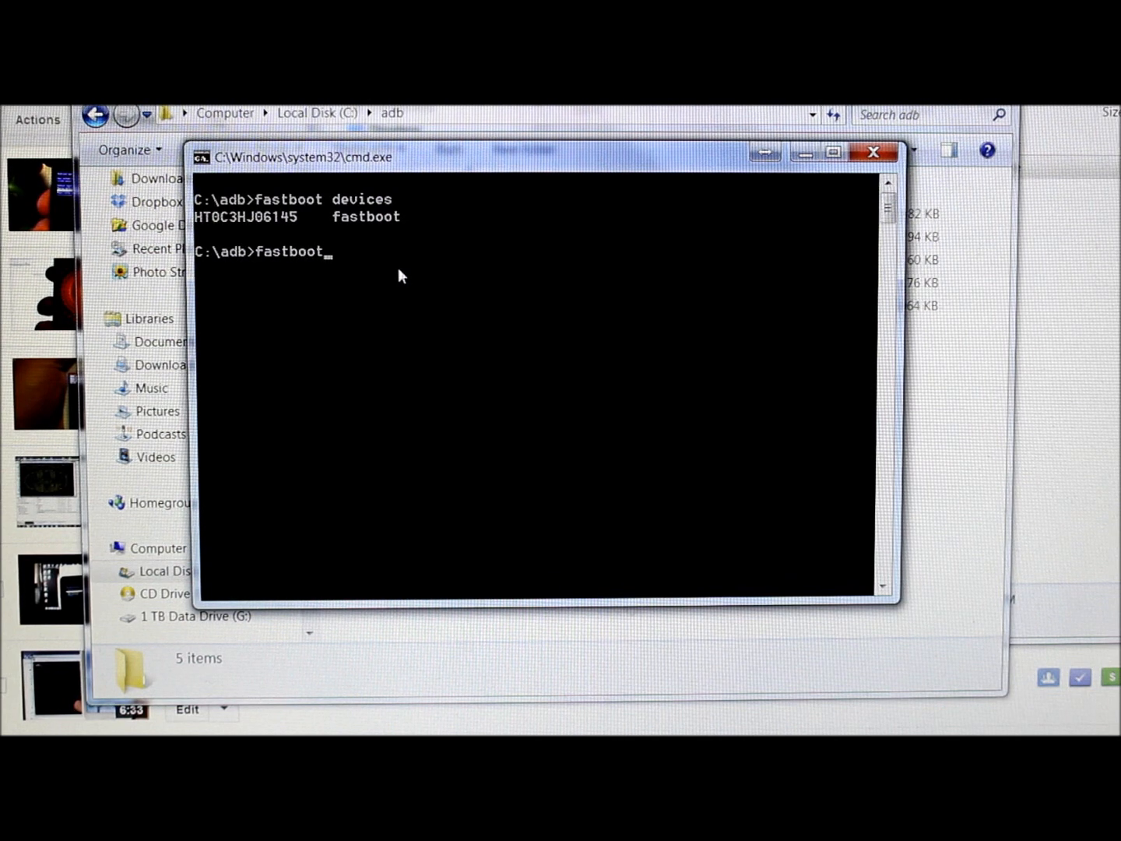
{"action": "type", "text": "fla"}
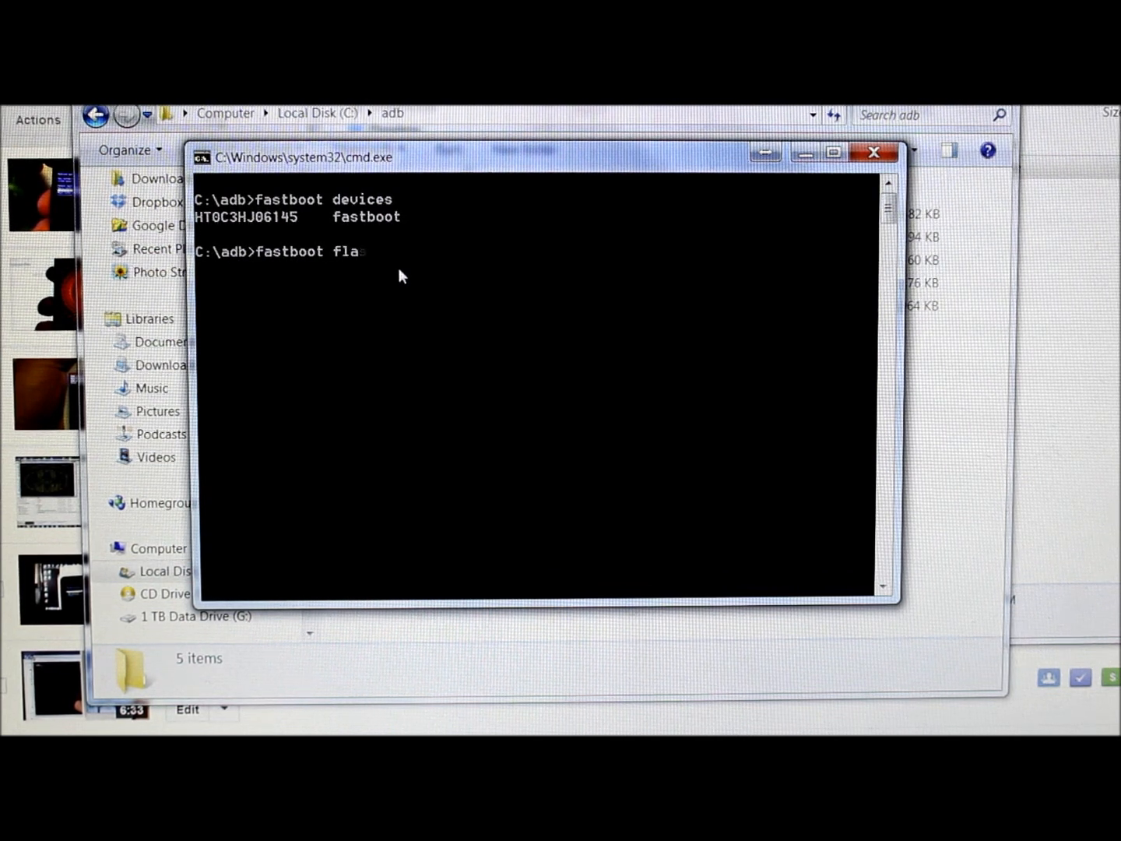
{"action": "type", "text": "sh"}
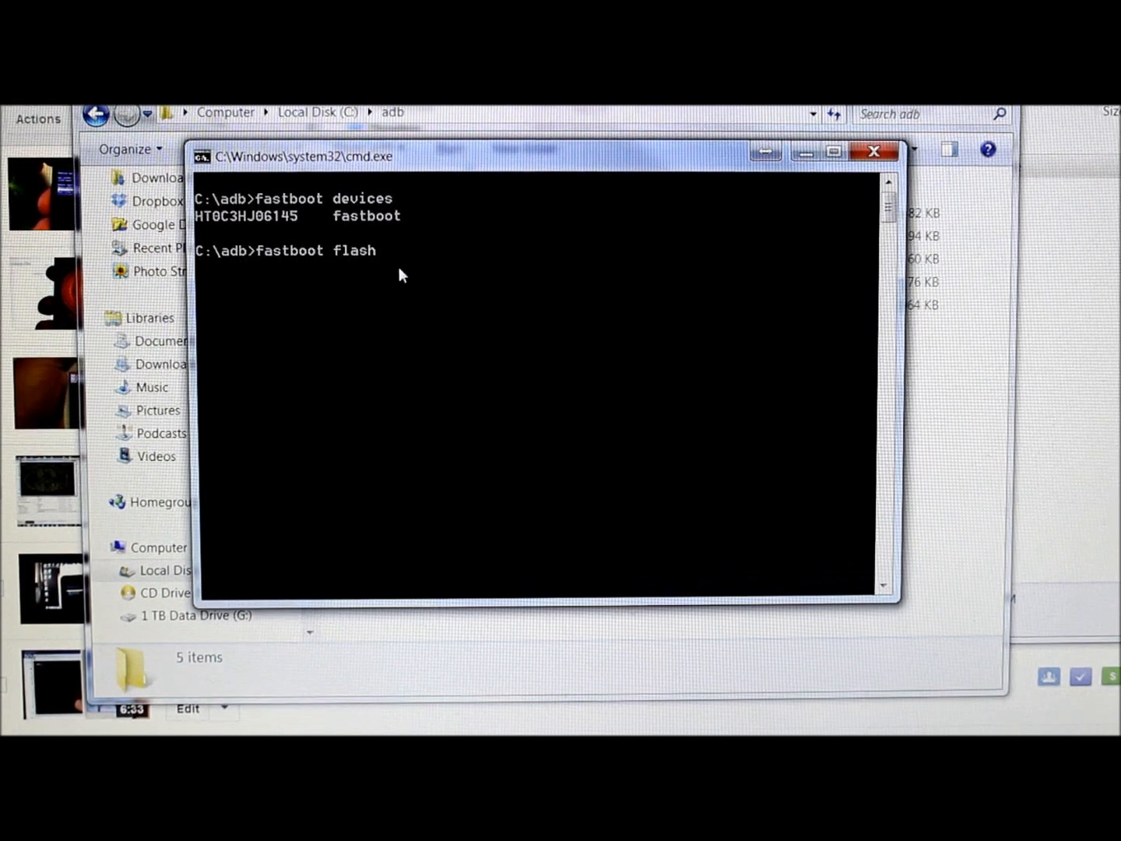
{"action": "type", "text": "recover"}
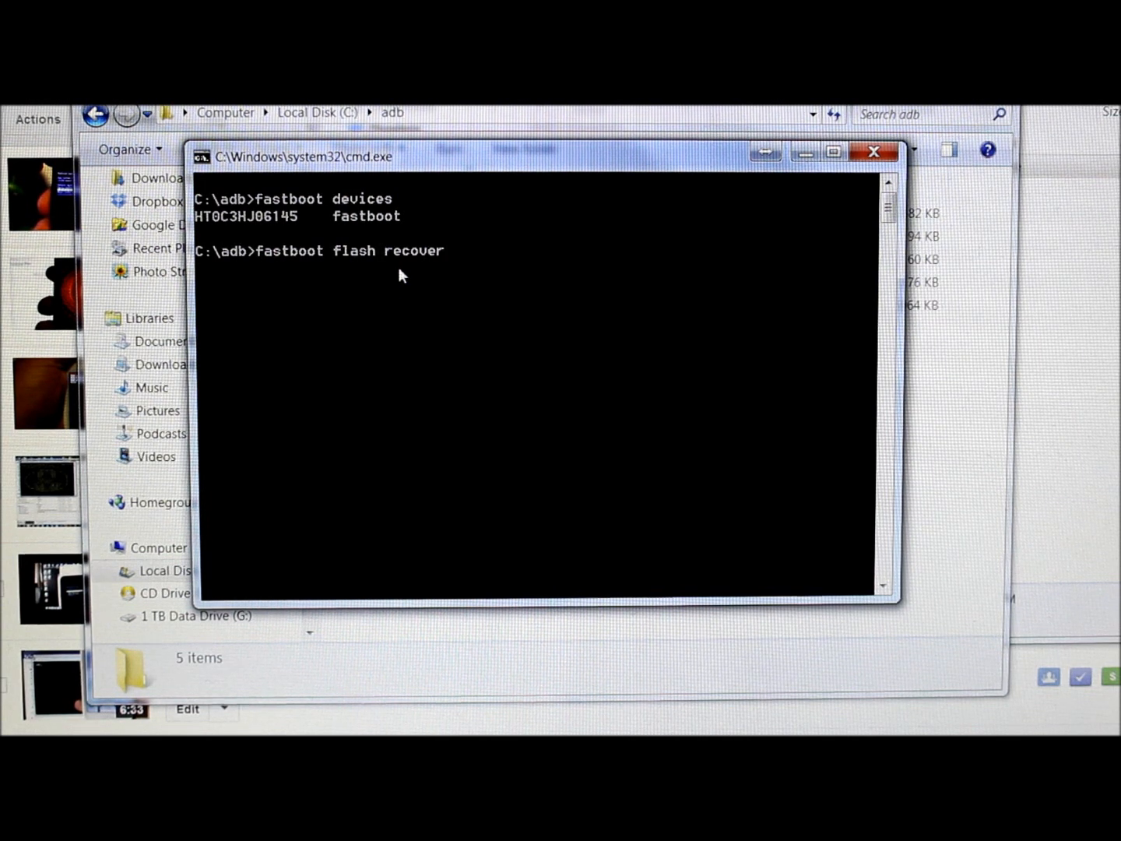
{"action": "type", "text": "y"}
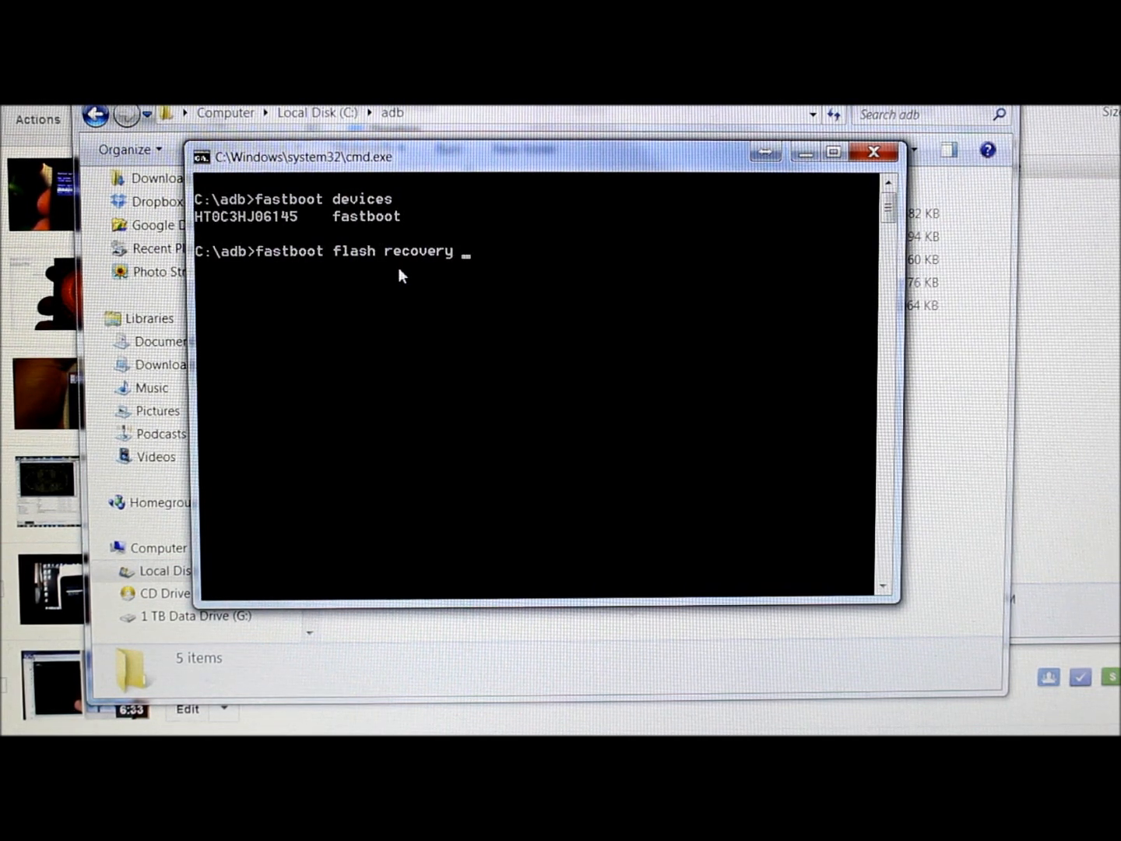
{"action": "type", "text": "recovery."}
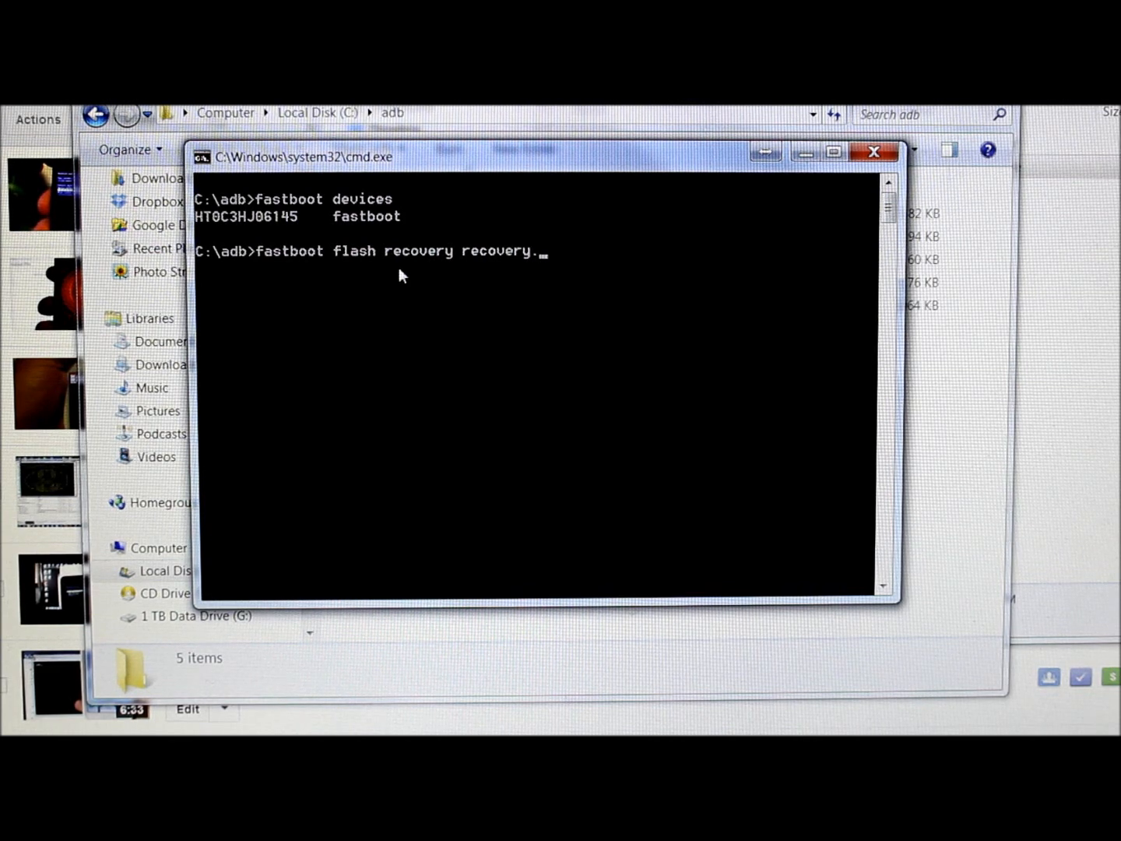
{"action": "type", "text": "img"}
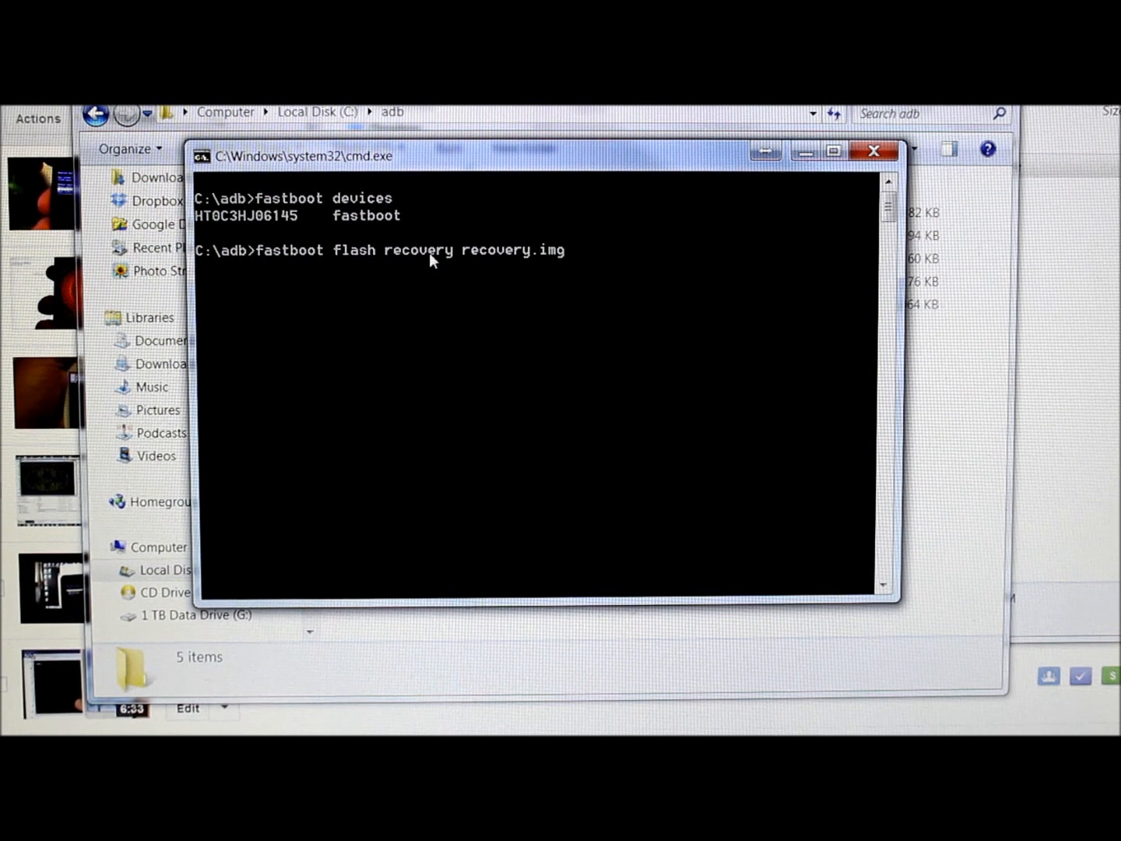
{"action": "mouse_move", "coordinate": [549, 261]}
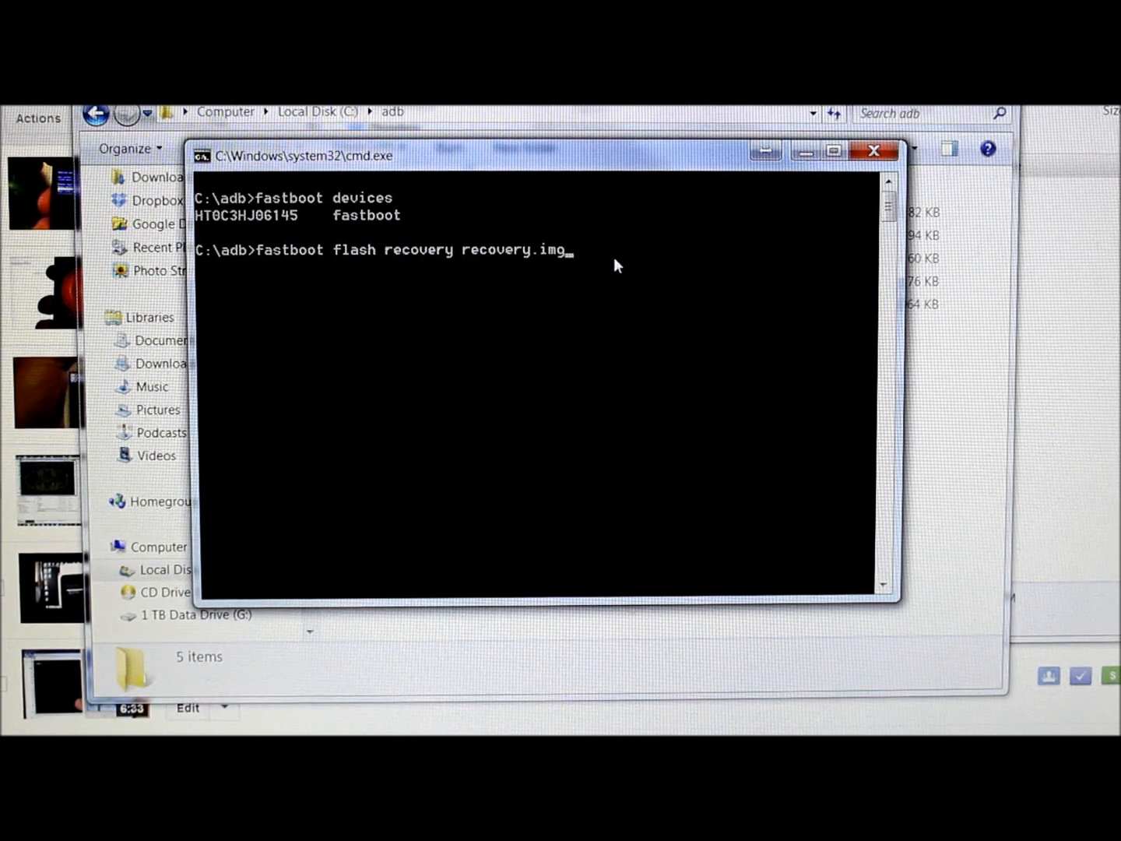
{"action": "key", "text": "enter"}
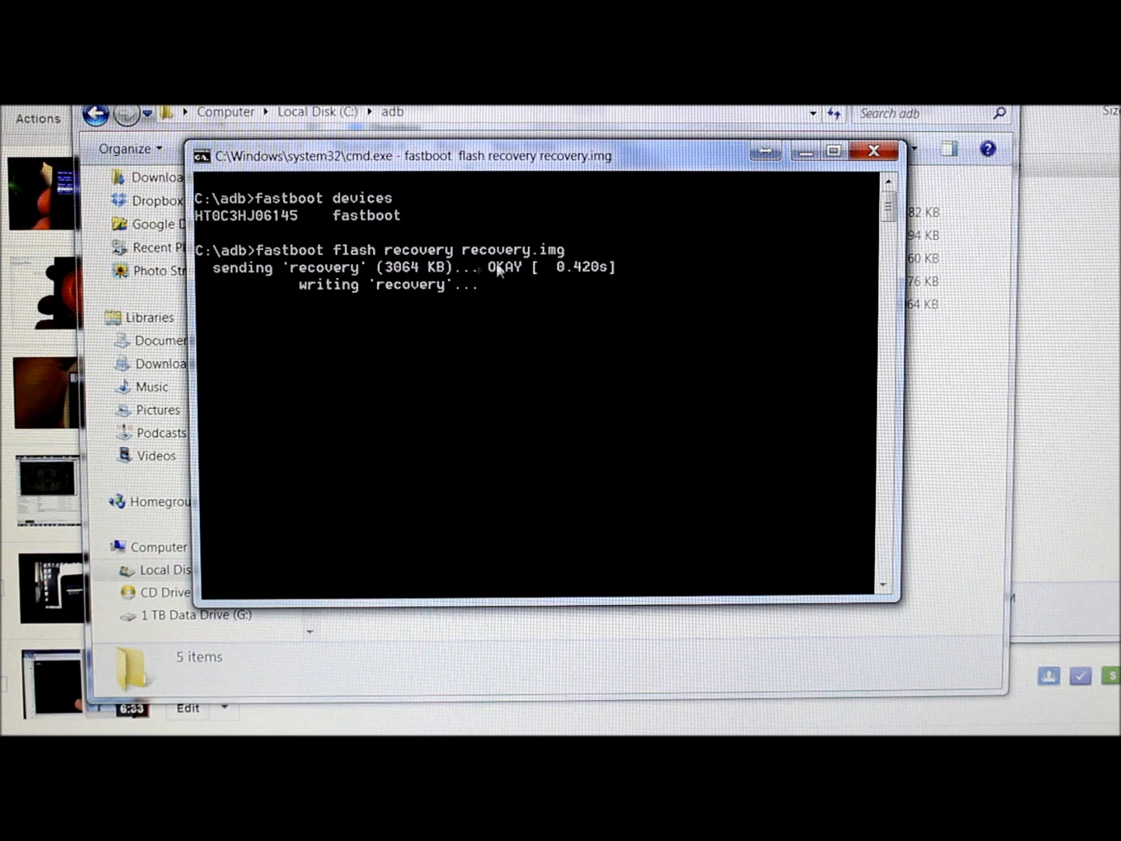